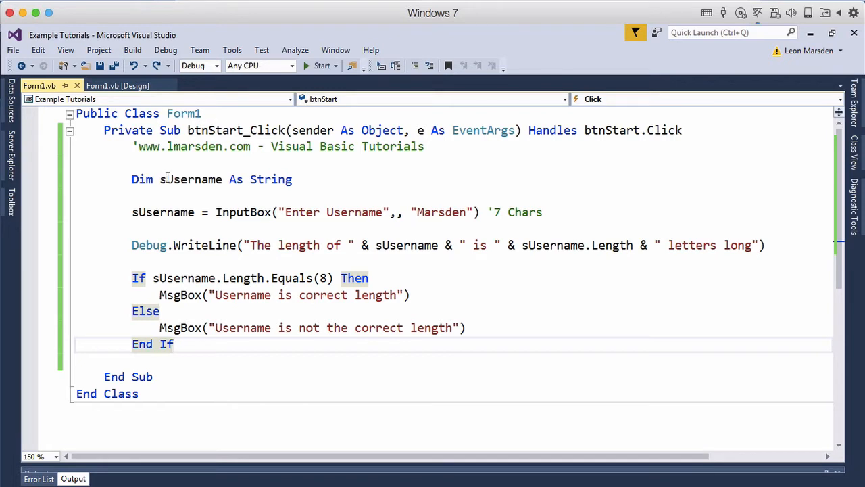
- Add 'Dim sValidUser As String' and 'sValidUser = "Marsden"' below the sUsername declaration
key(enter)
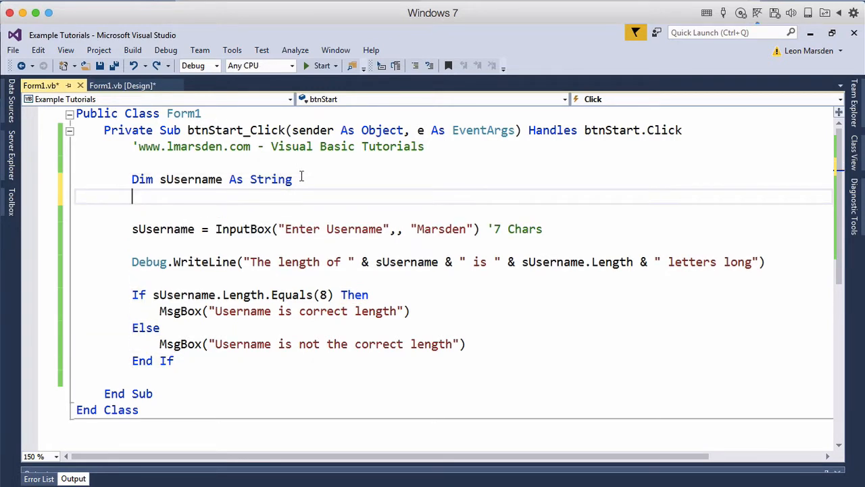
text(Dim)
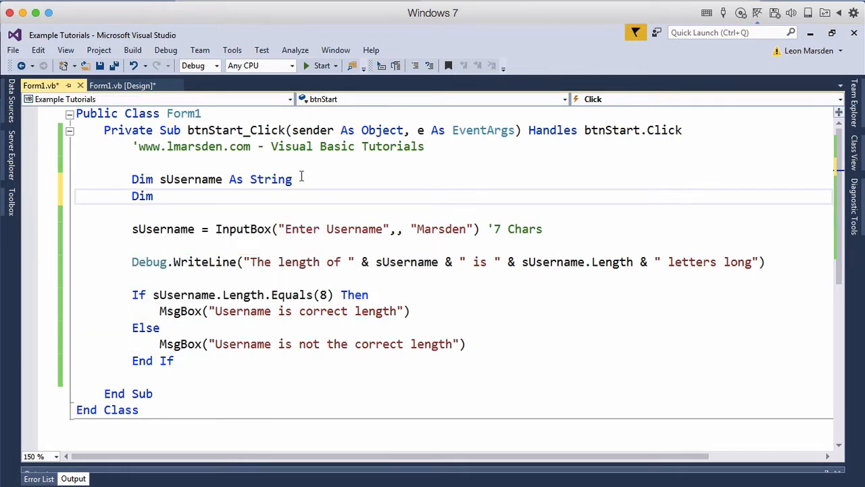
text(sU)
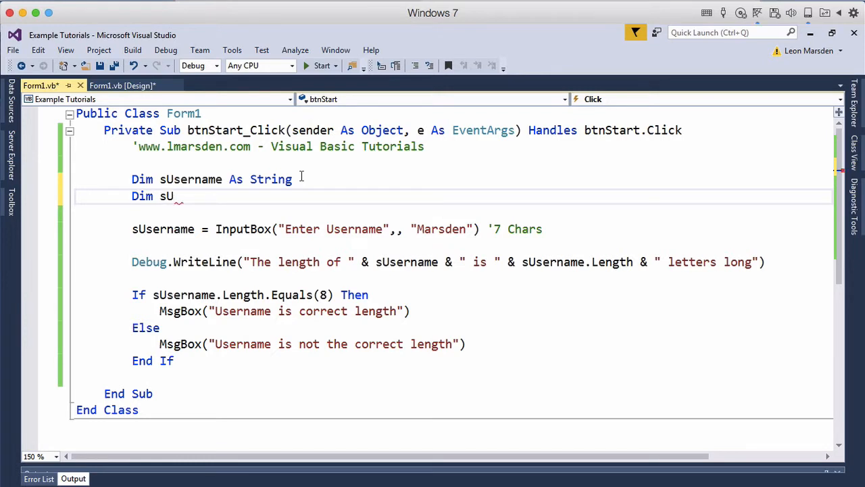
text(Valid)
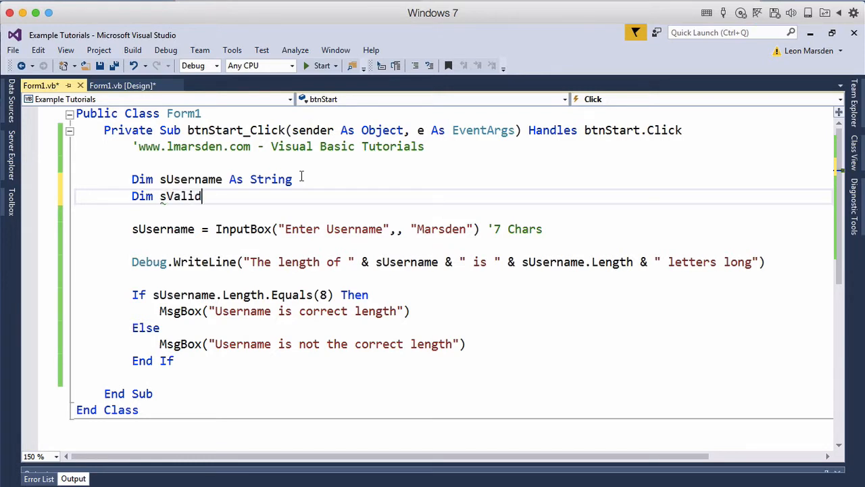
text(User as)
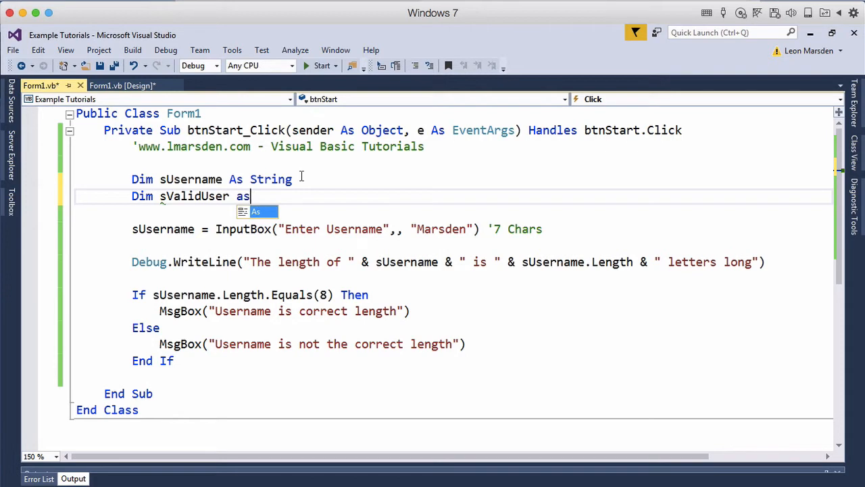
text(String)
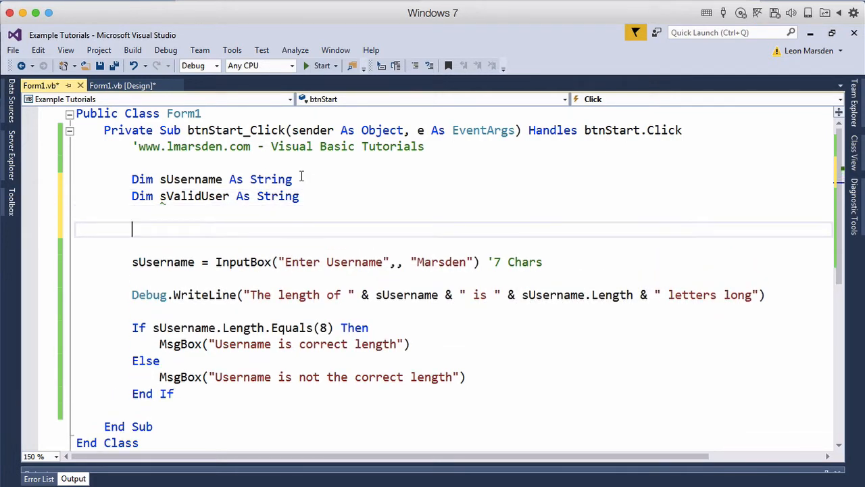
text(s)
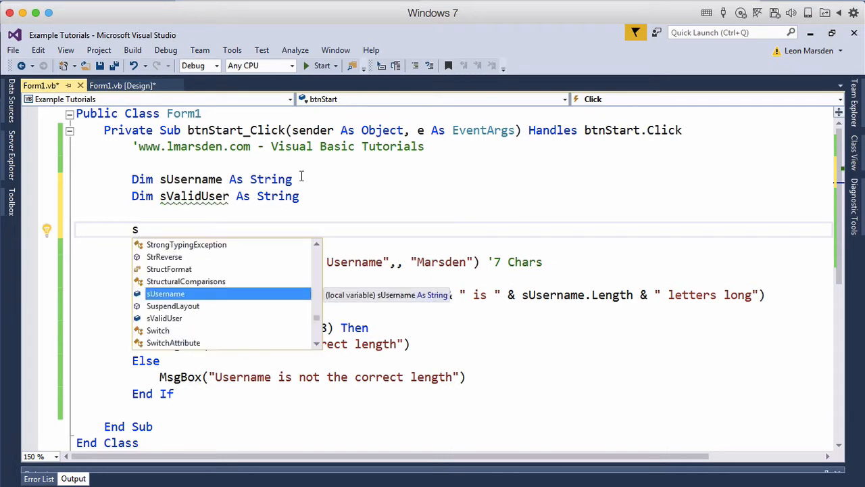
text(ValidUser = "Marws)
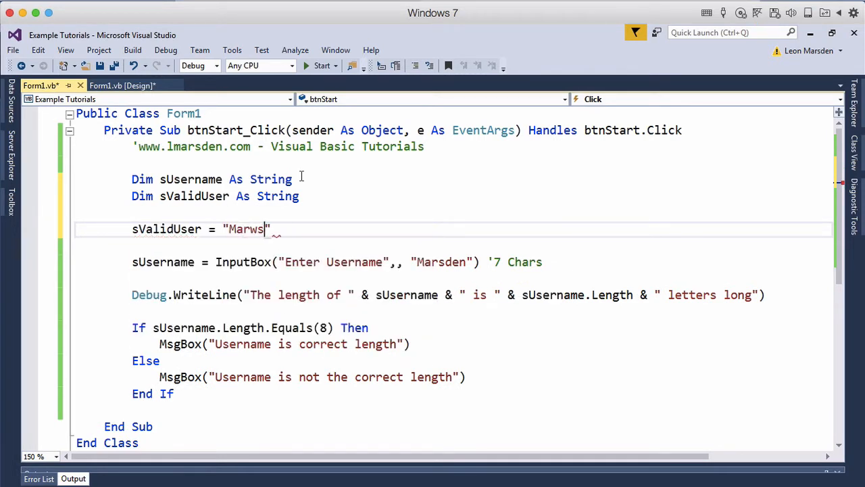
text(den)
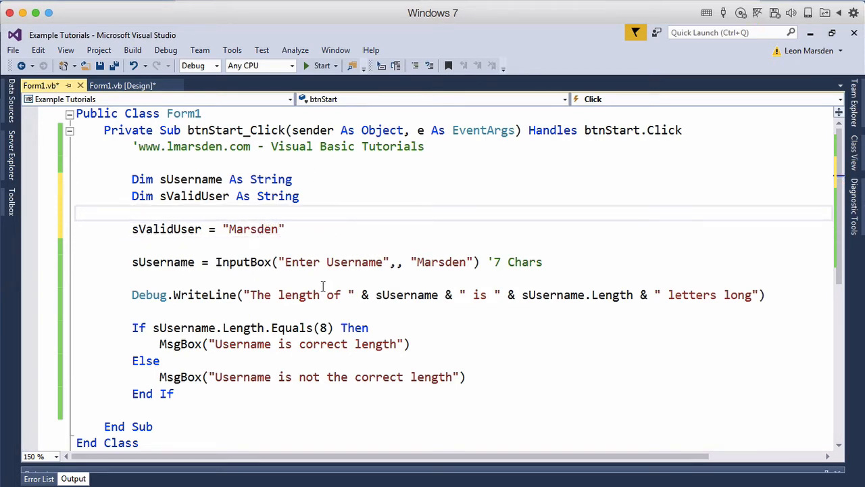
mouse_move(376, 279)
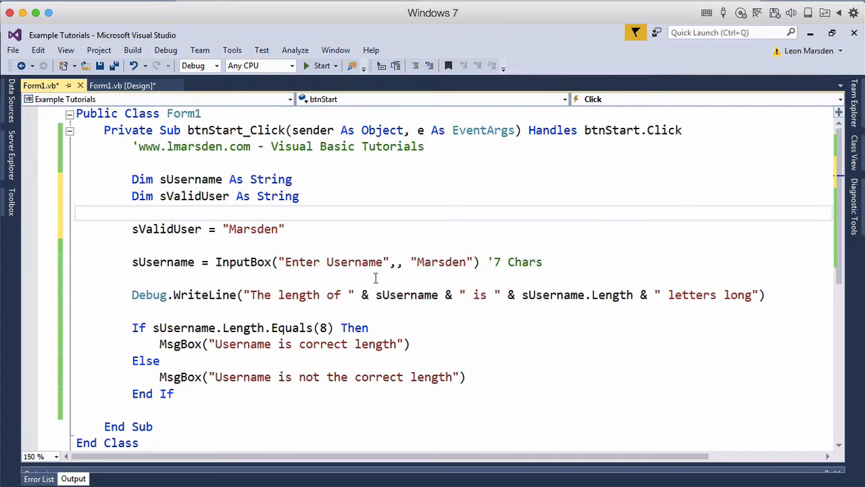
mouse_move(206, 300)
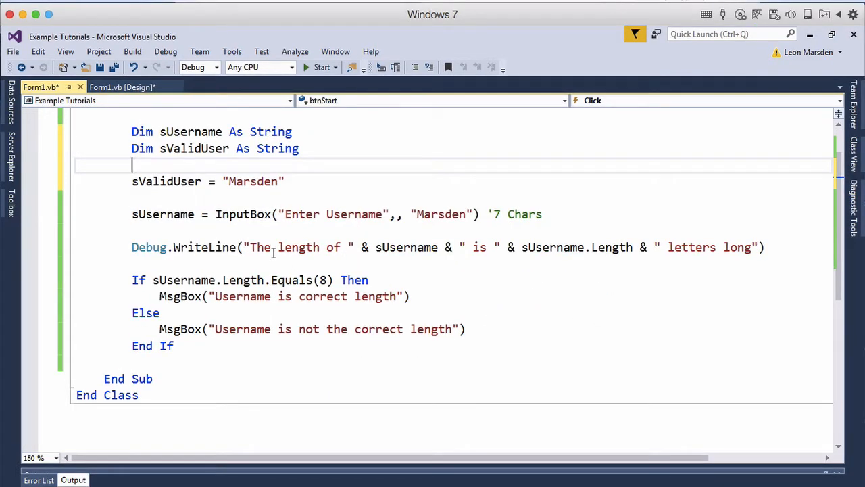
mouse_move(284, 198)
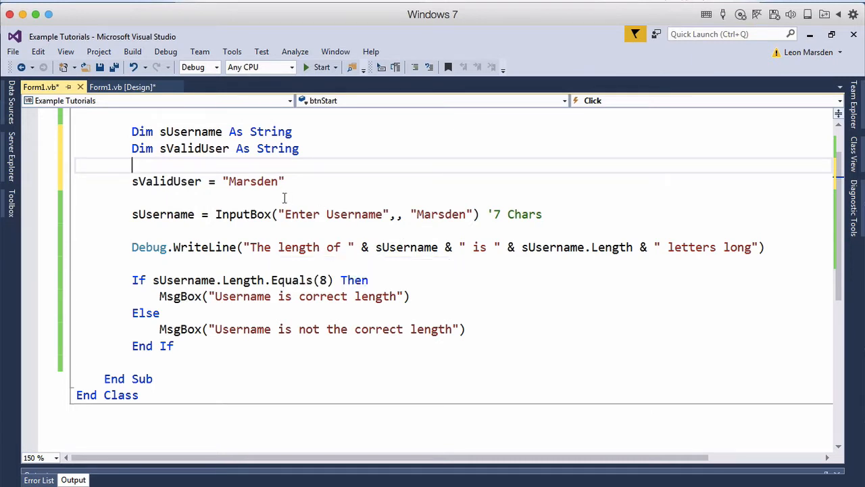
mouse_move(482, 250)
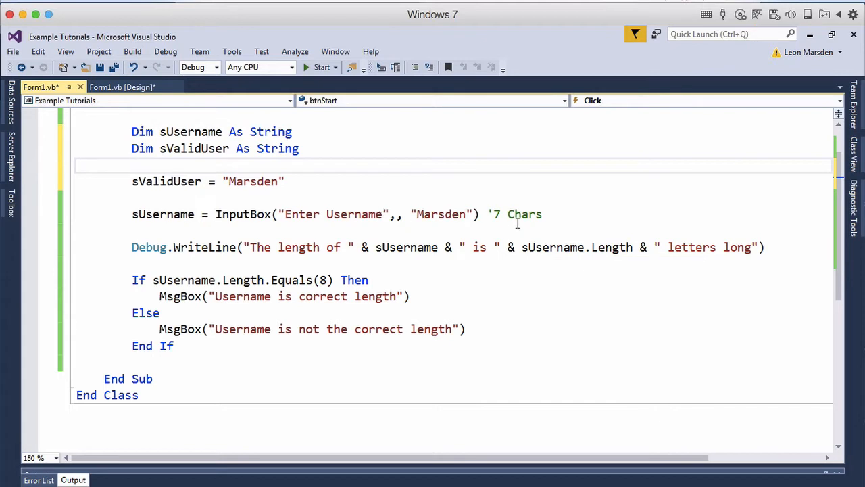
mouse_move(728, 264)
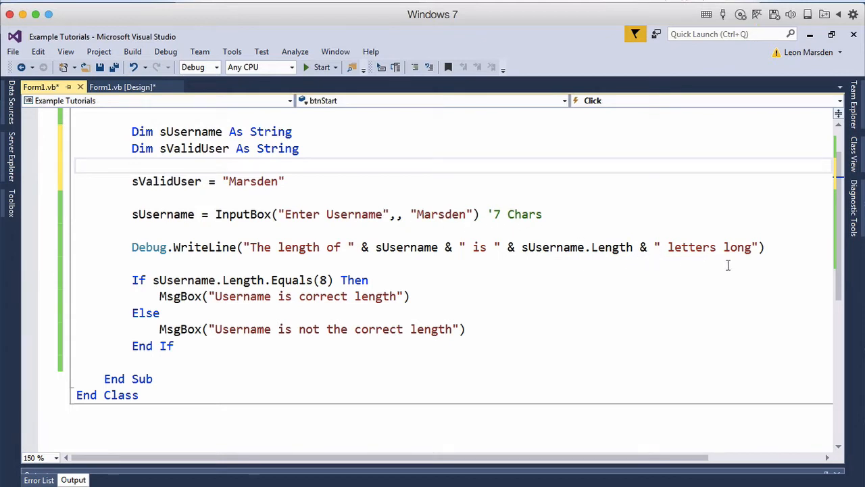
mouse_move(351, 301)
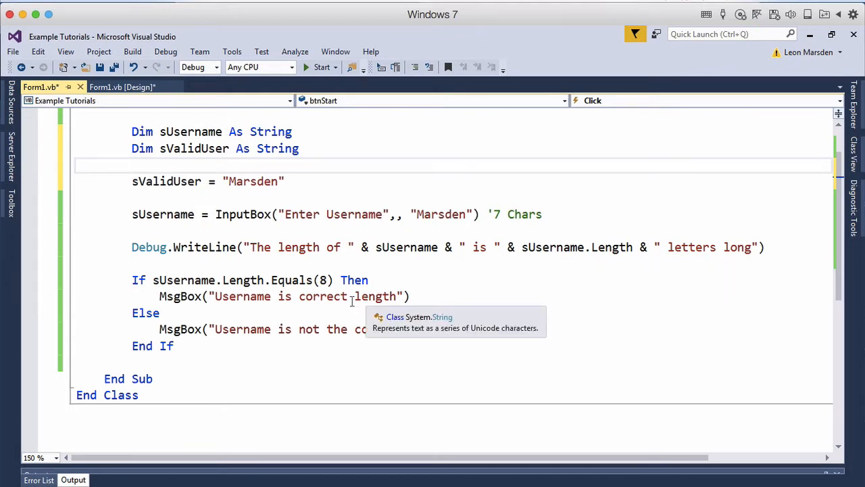
mouse_move(281, 205)
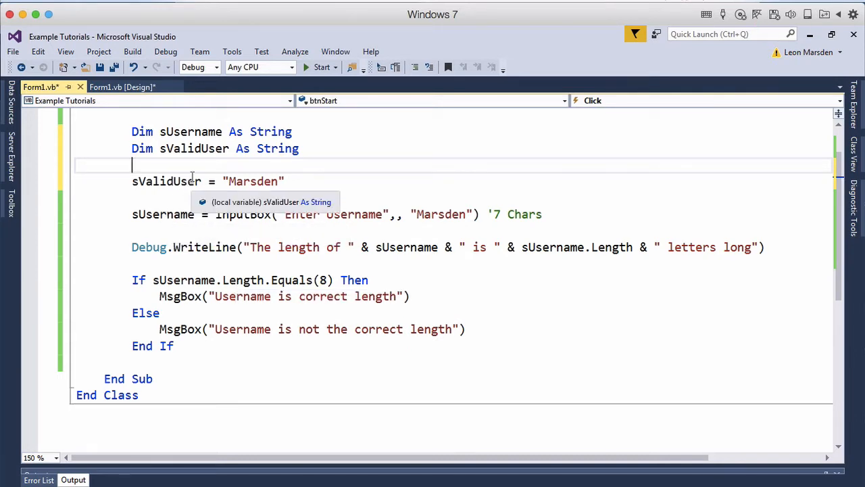
mouse_move(156, 280)
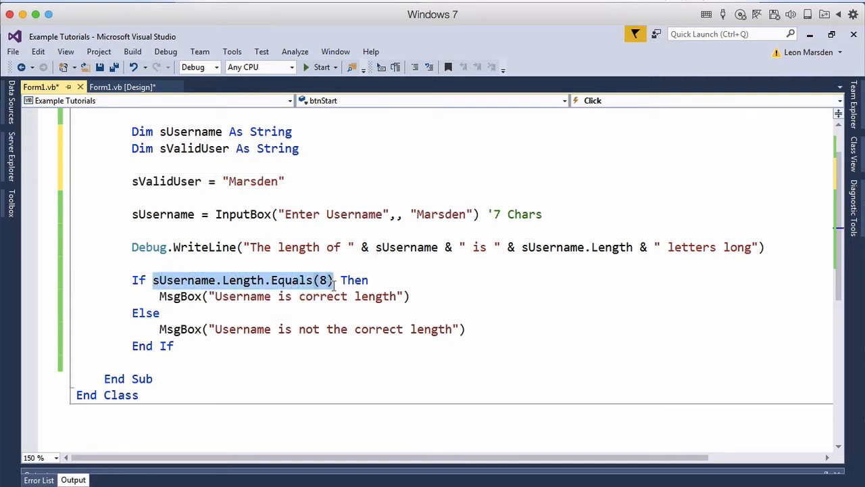
- Replace the If line's length check with String.Compare(sValidUser, sUsername)
key(Delete)
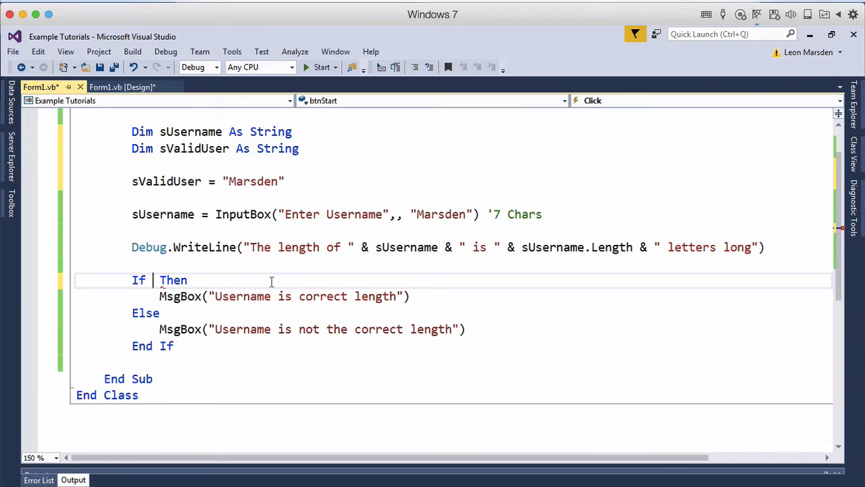
text(String)
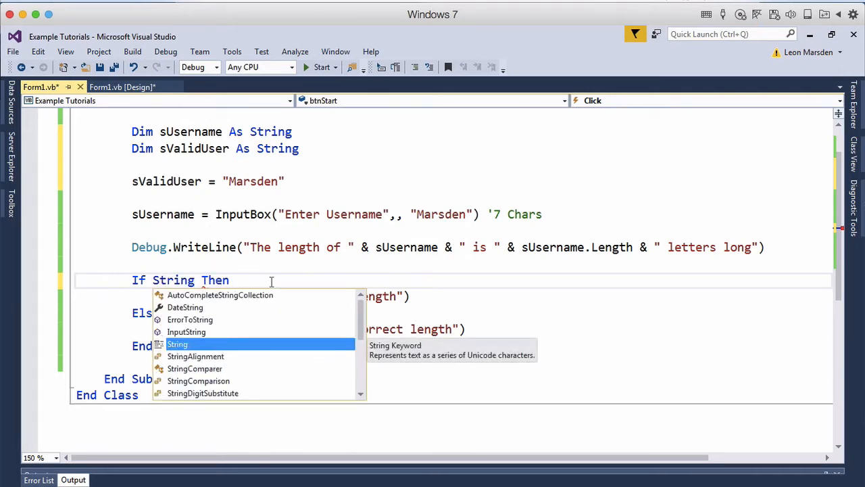
text(.C)
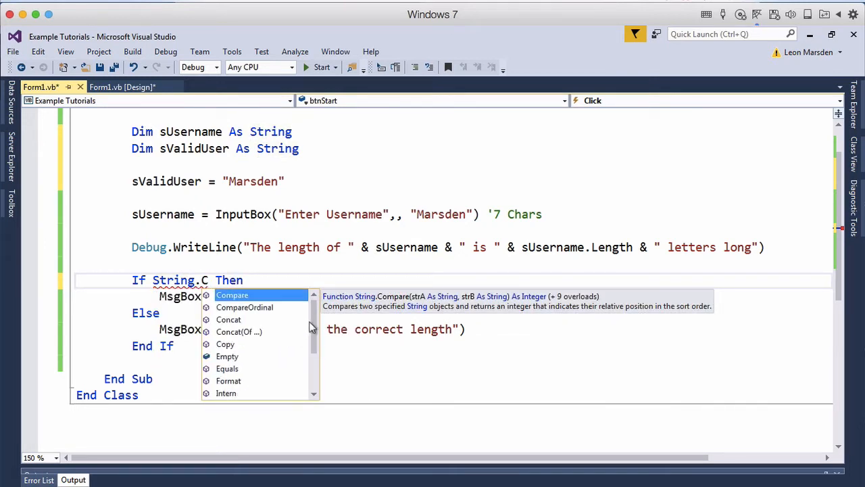
mouse_move(317, 300)
text(ompare ()
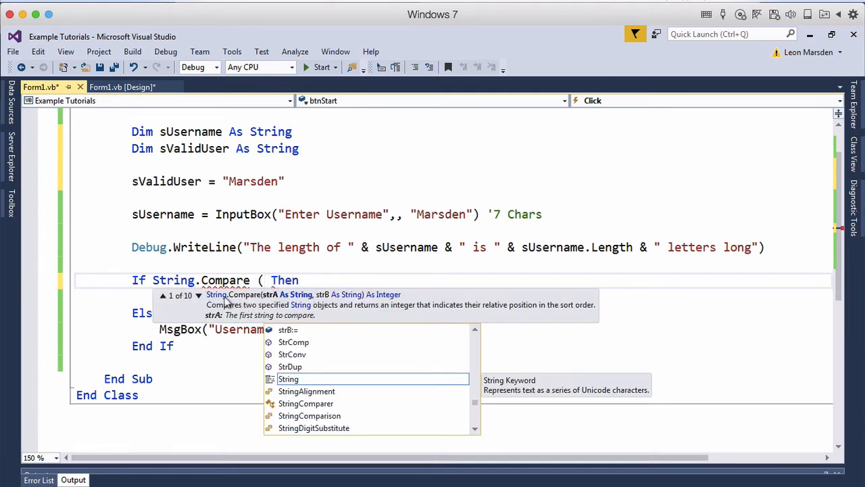
mouse_move(281, 302)
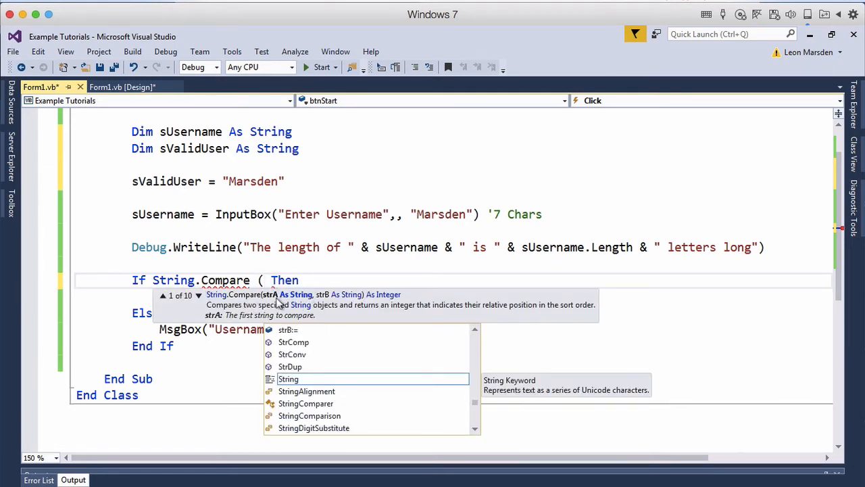
mouse_move(335, 305)
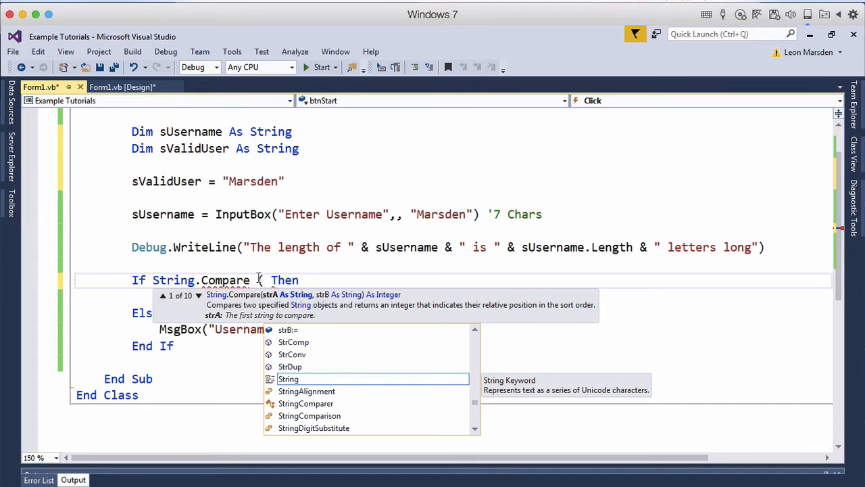
text(()
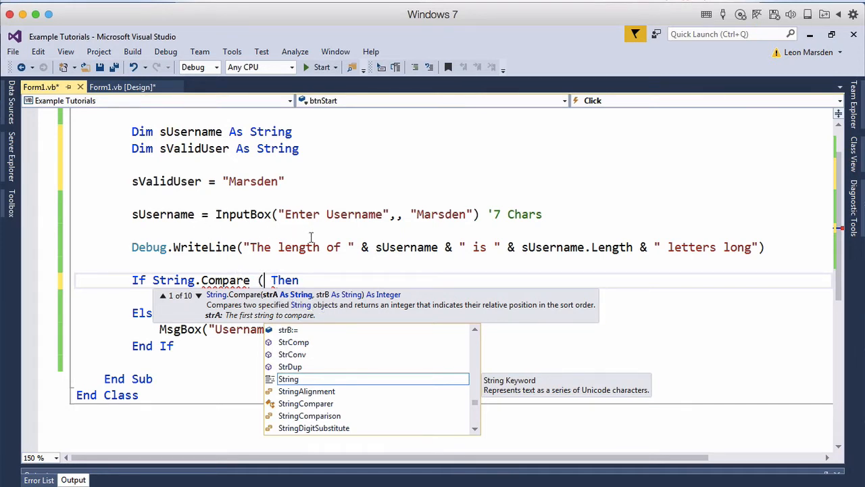
text(sValidUser)
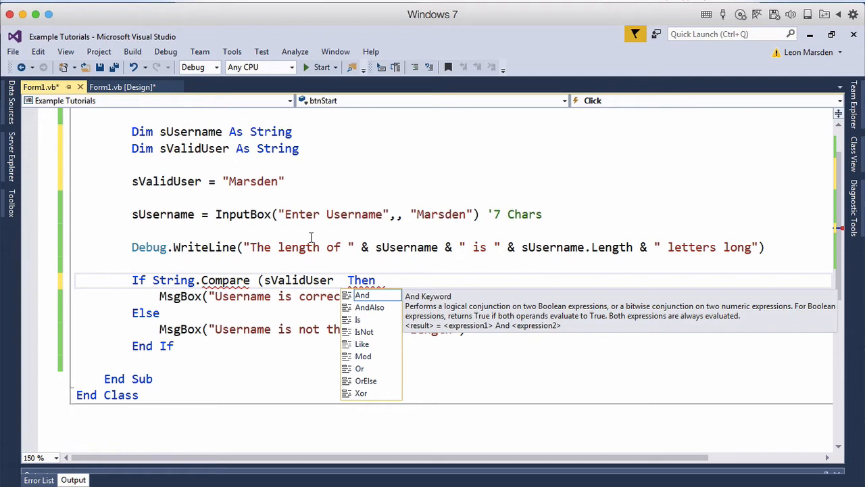
text(,)
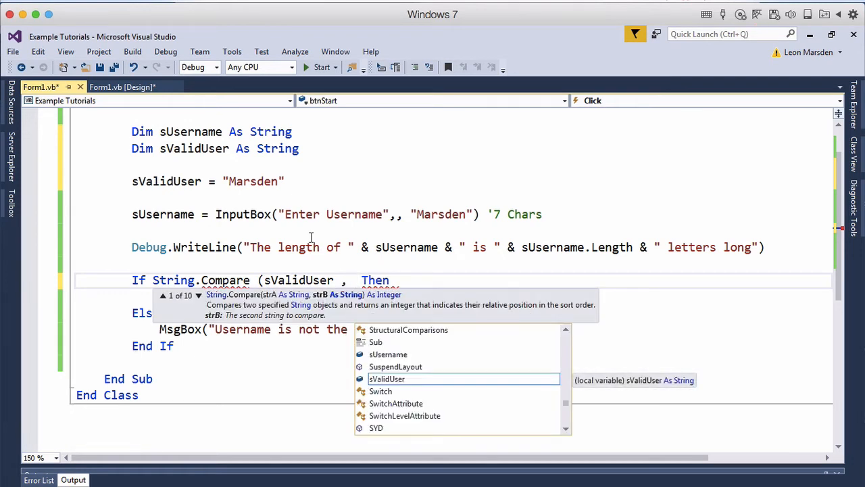
text(Su)
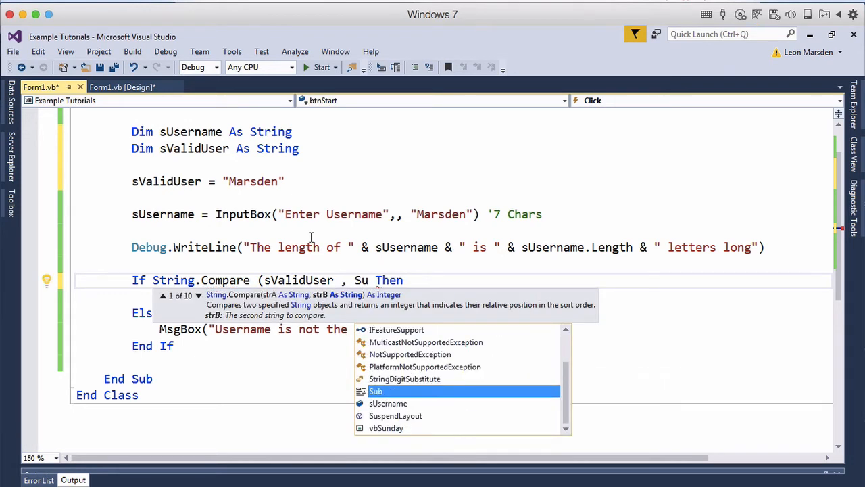
key(Down)
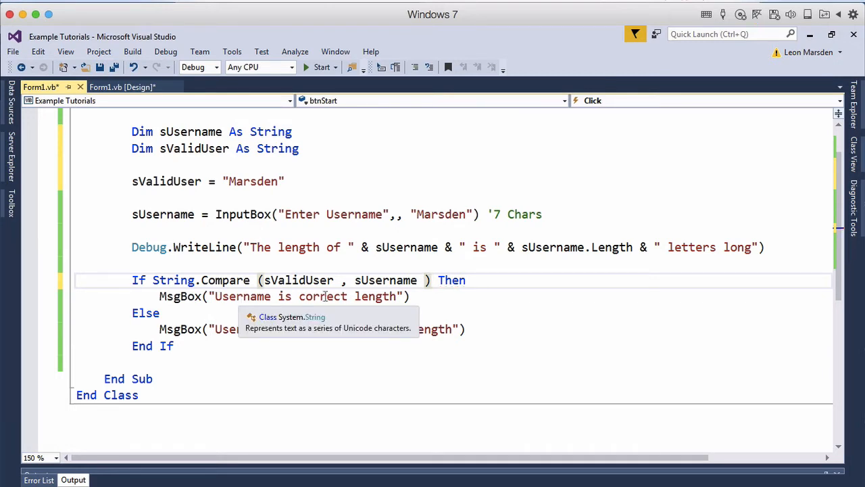
- Delete 'length' from both MsgBox strings and tidy the String.Compare spacing
double_click(375, 296)
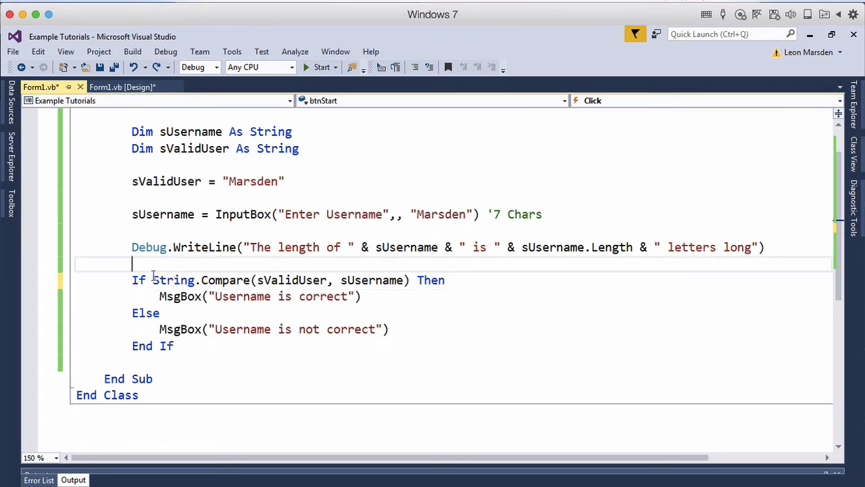
- Insert Debug.WriteLine(String.Compare(sValidUser, sUsername)) on a new line above the If
drag(153, 280, 410, 280)
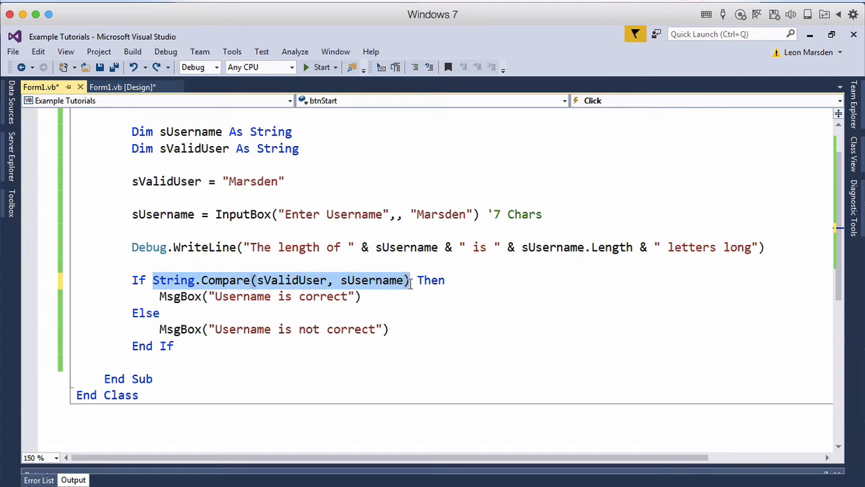
click(247, 264)
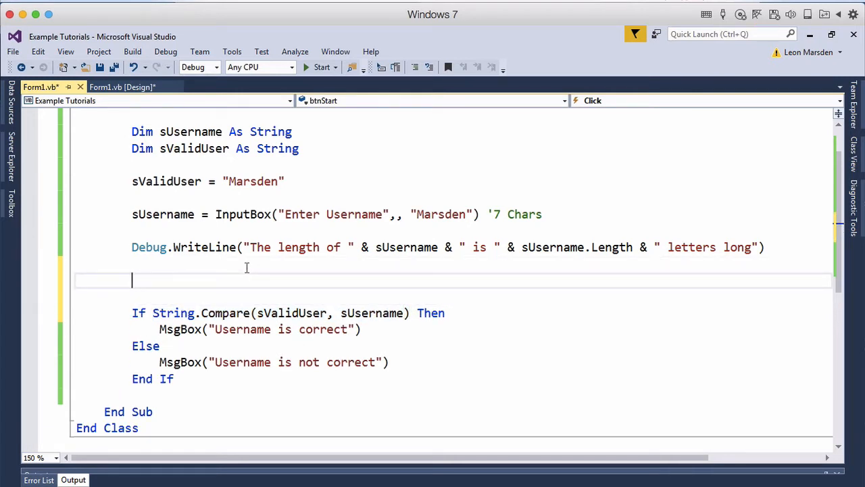
text(d)
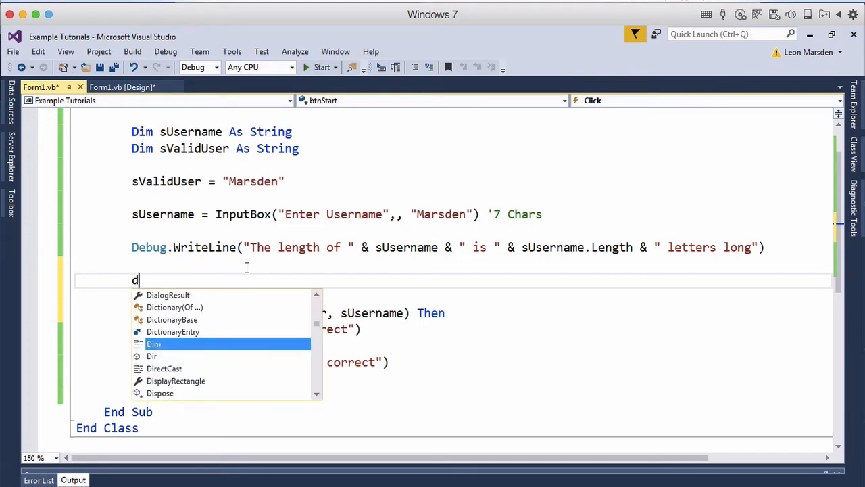
text(Debug.writeLine(String.Compare(sValidUser, sUsername)
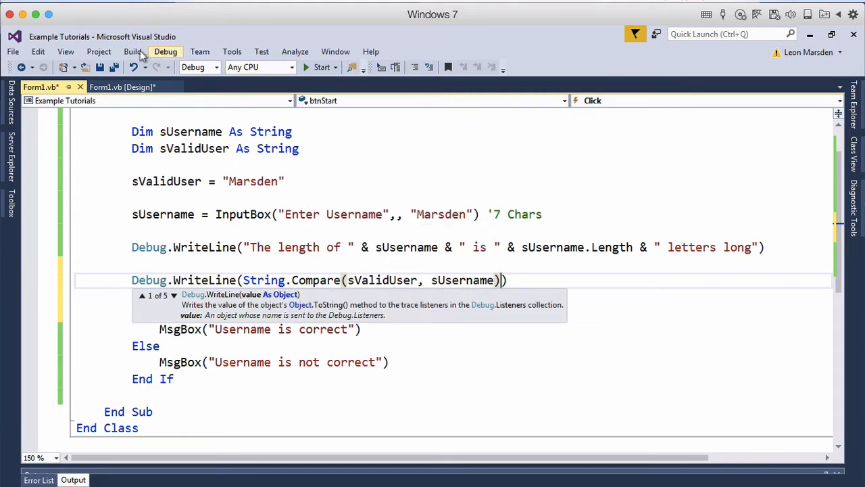
mouse_move(114, 66)
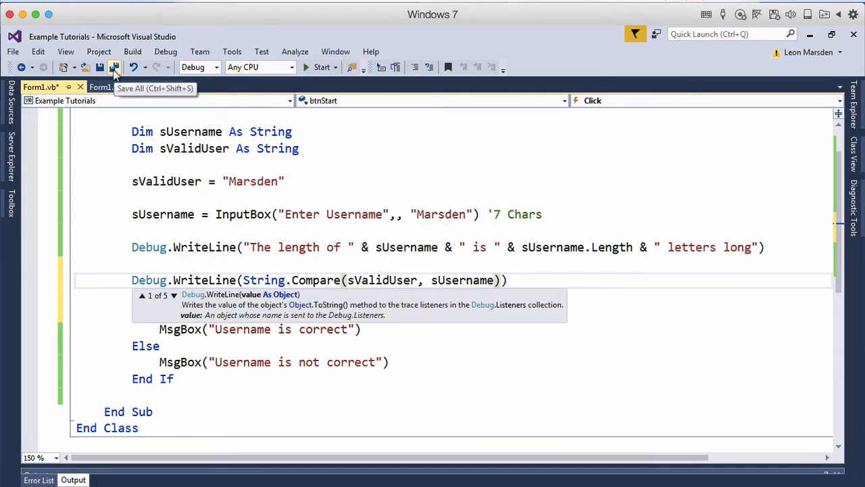
- Save all, then test Marsden (prints 0) and abc (prints 1), dismissing each message
click(322, 67)
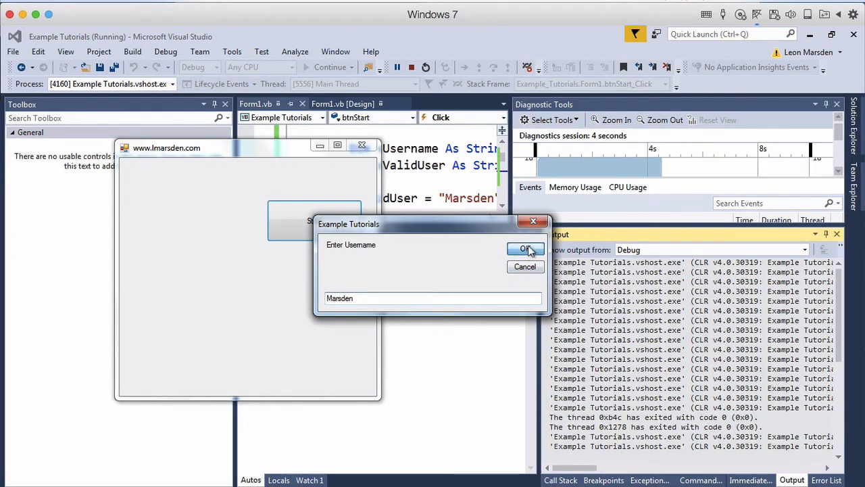
click(527, 248)
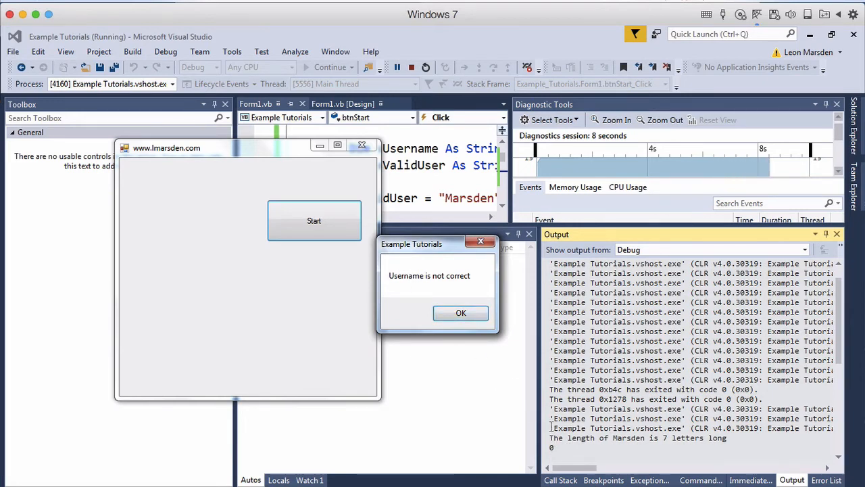
click(460, 312)
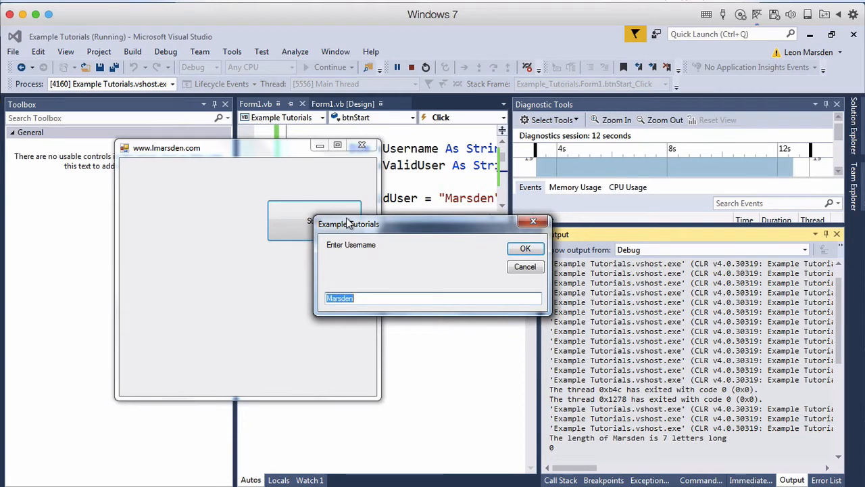
text(abc)
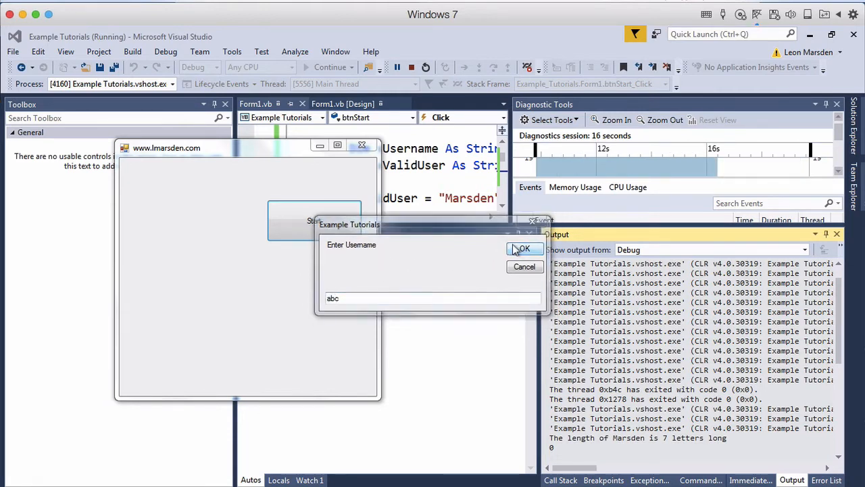
click(524, 249)
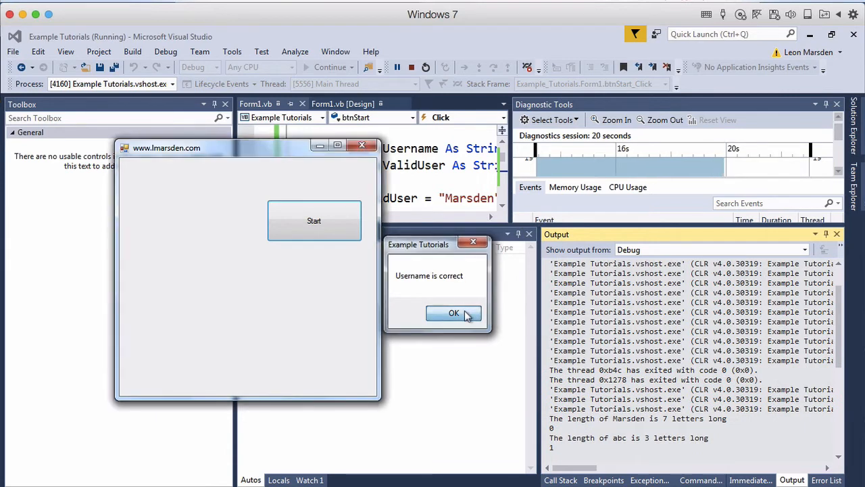
click(454, 313)
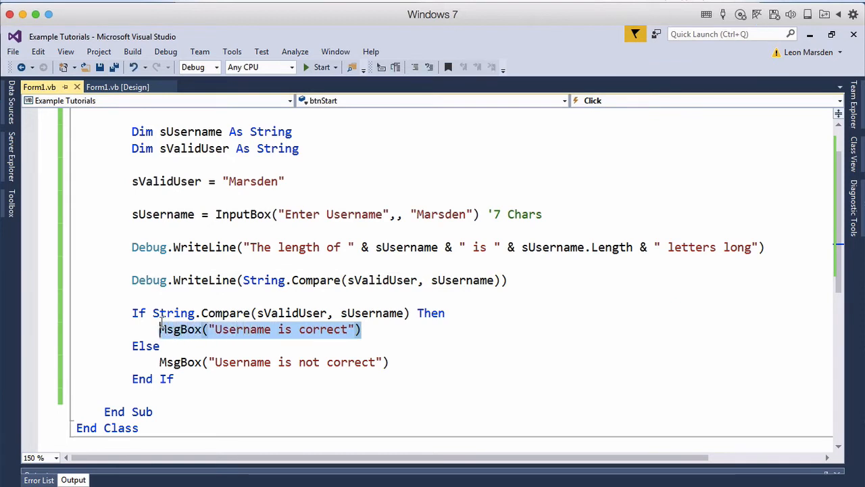
- Move the 'Username is correct' line under Else and type MsgBox("Username is not correct") in Then
key(Delete)
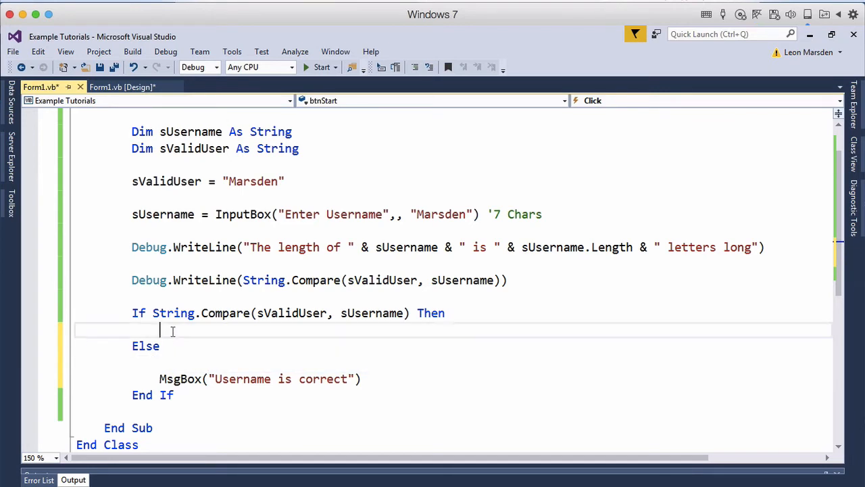
text(MsgBox("Username is not correct"))
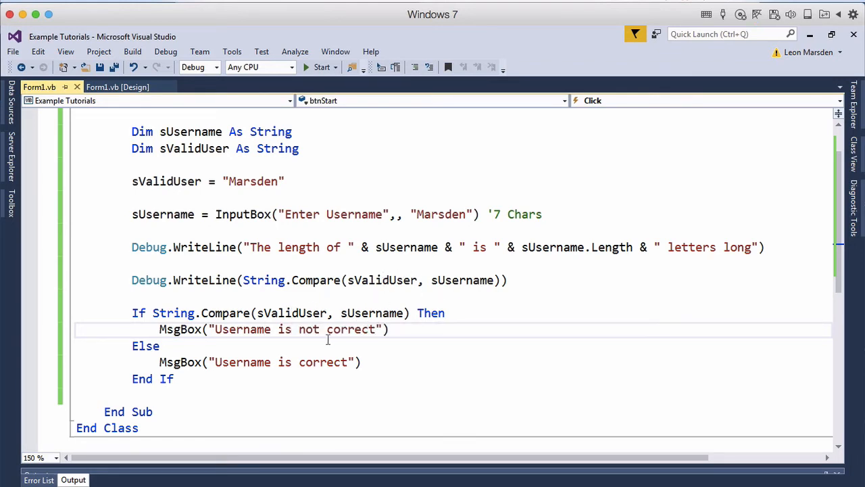
mouse_move(347, 329)
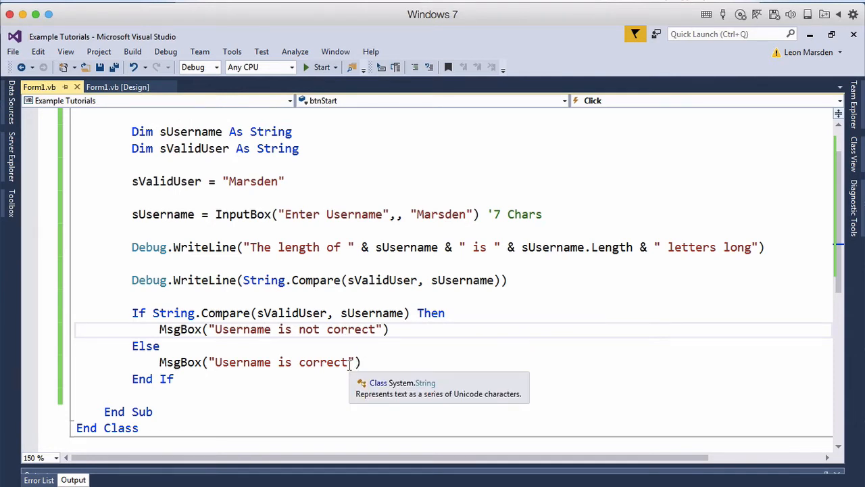
mouse_move(241, 165)
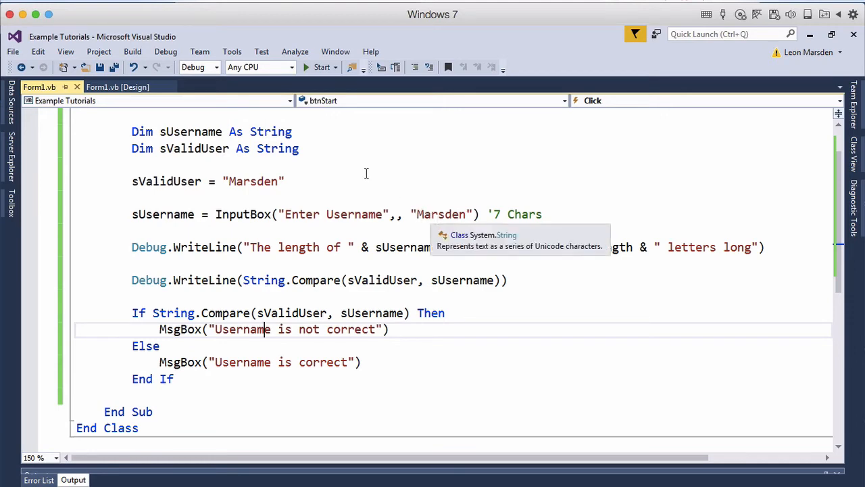
- Rerun the form, submitting Marsden (correct) and then 123 (not correct)
click(322, 67)
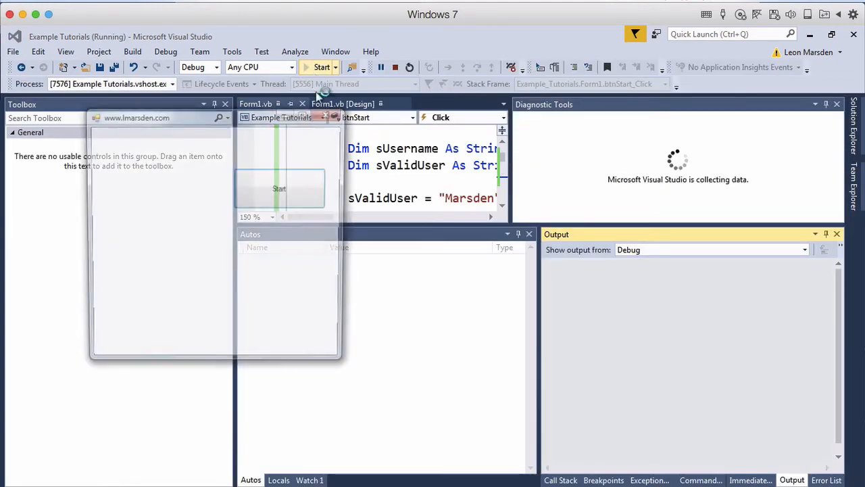
click(281, 188)
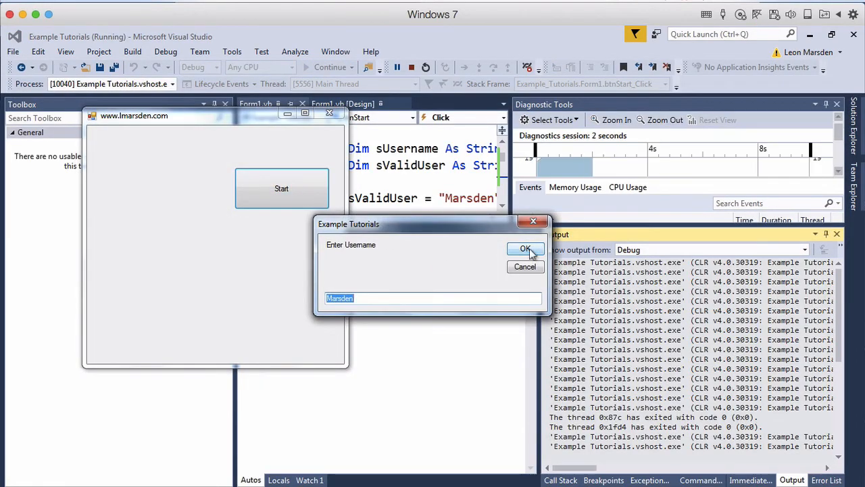
click(526, 249)
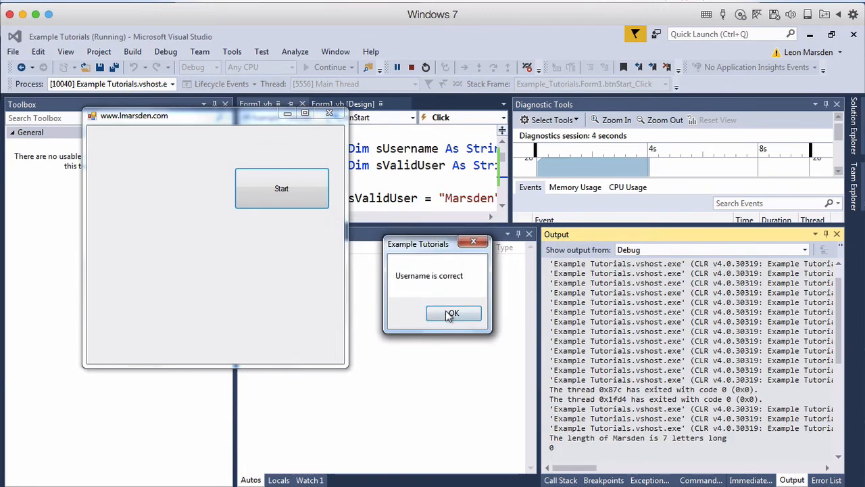
click(452, 313)
text(123)
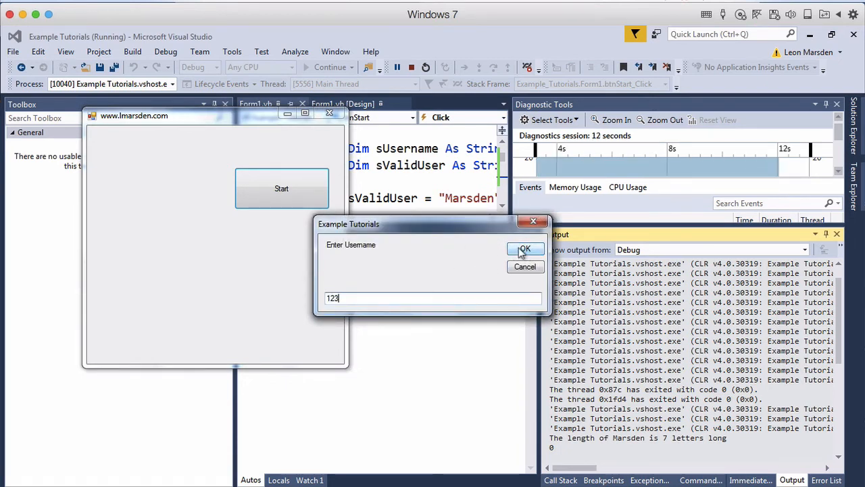
click(525, 249)
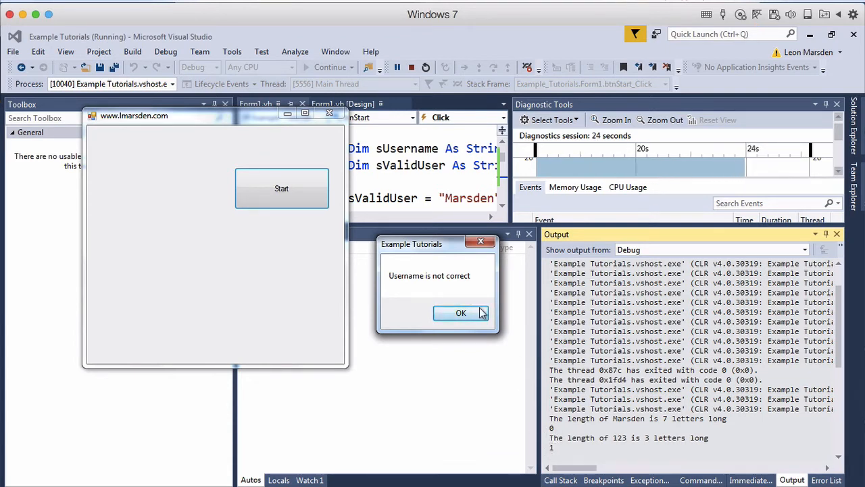
click(461, 312)
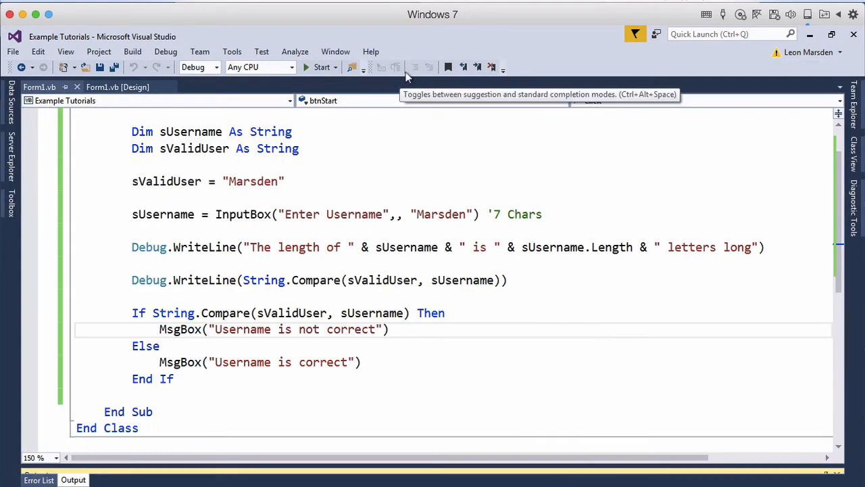
mouse_move(158, 305)
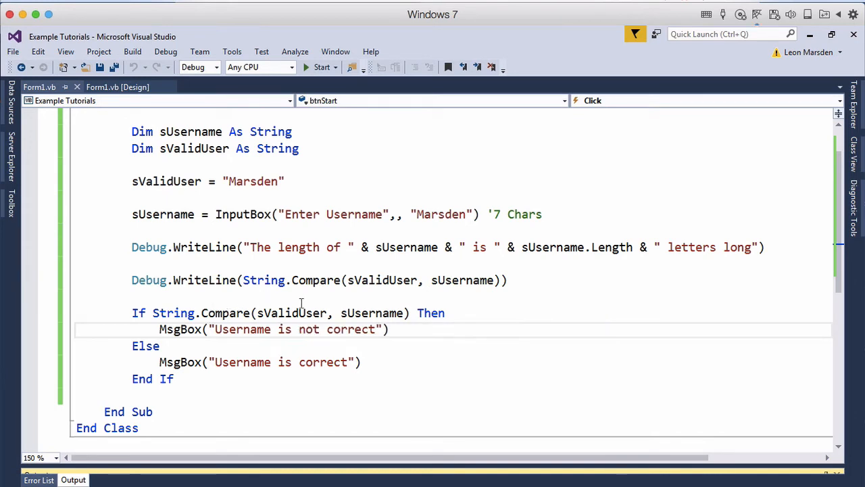
mouse_move(246, 327)
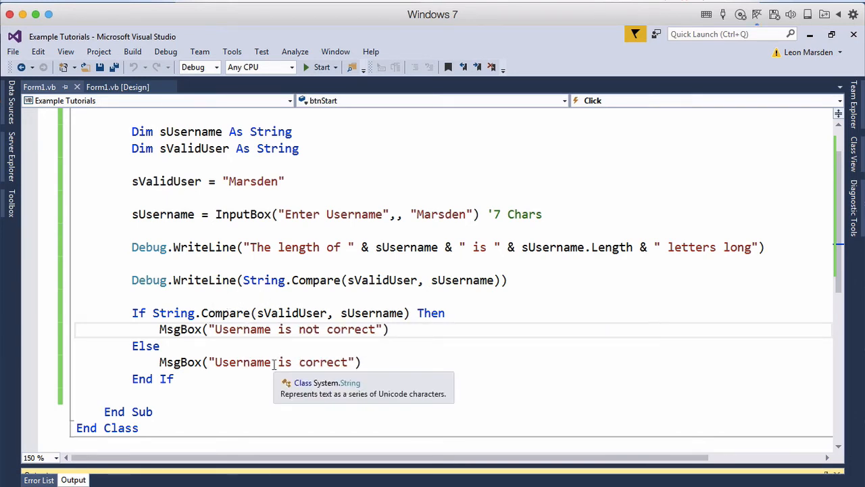
- Append the comment '0 = True 1 = False' to the If line and start a third Compare argument
click(460, 312)
text( '0 = True 1 =)
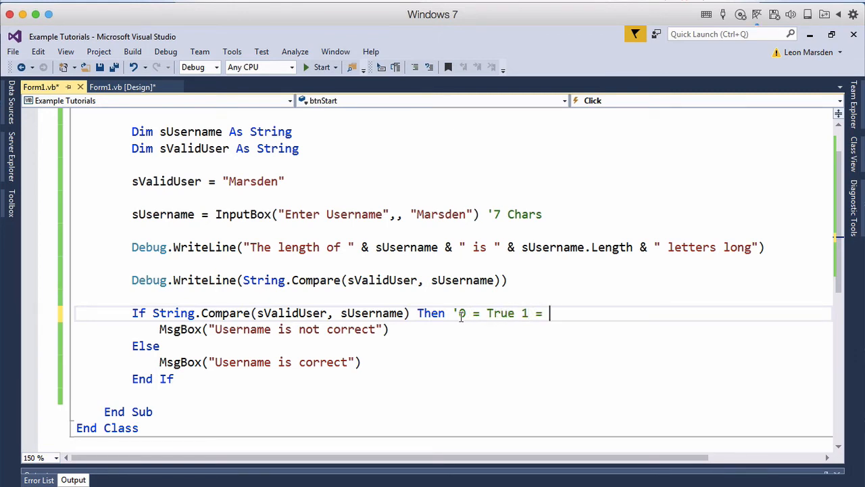
text(False)
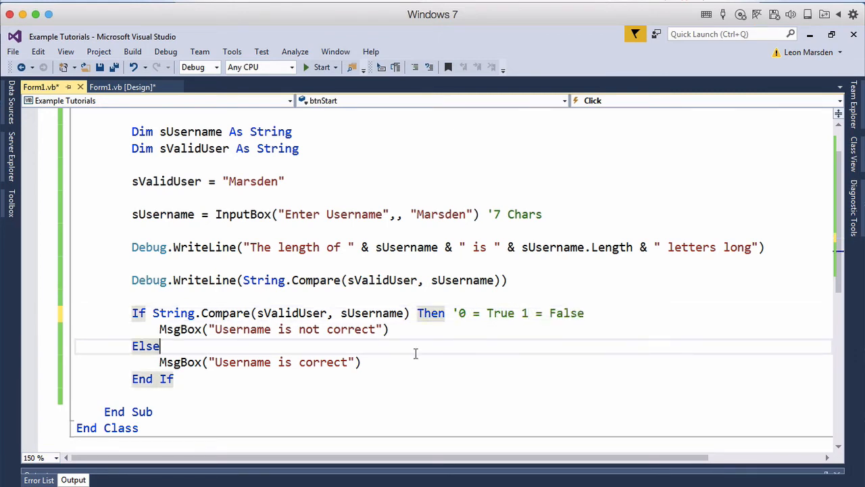
mouse_move(374, 312)
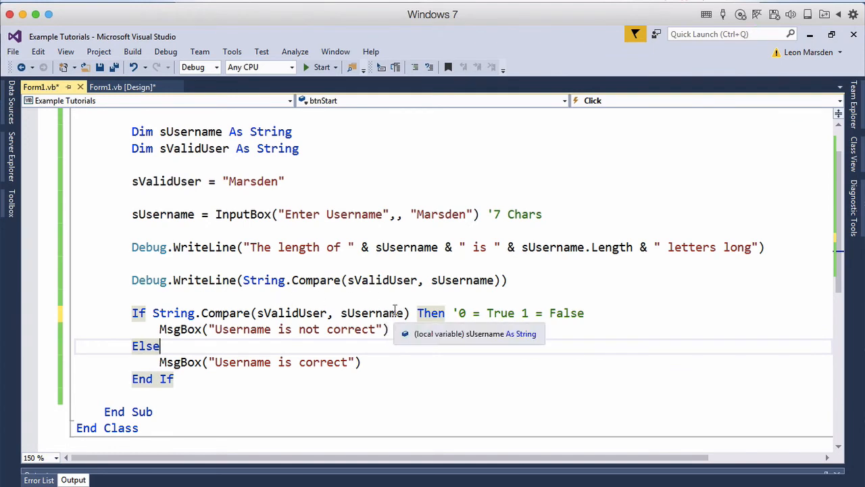
text(,)
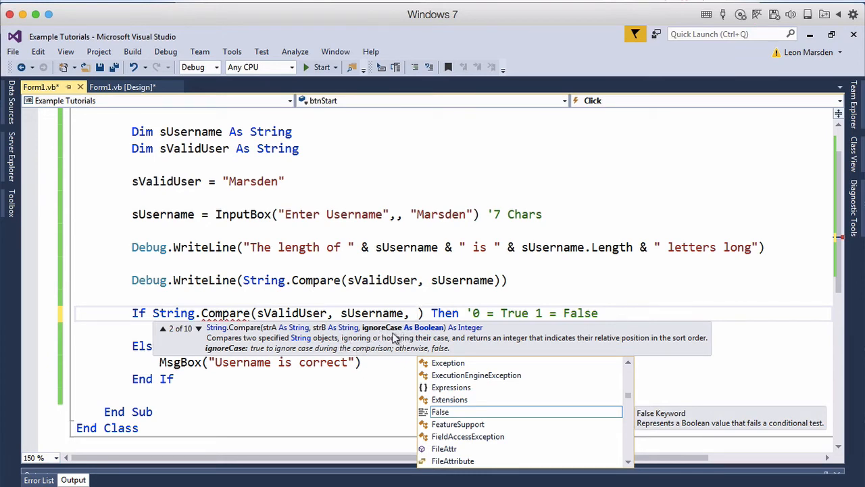
- Pass True as String.Compare's ignoreCase argument and add -1 to the True comment
text(True)
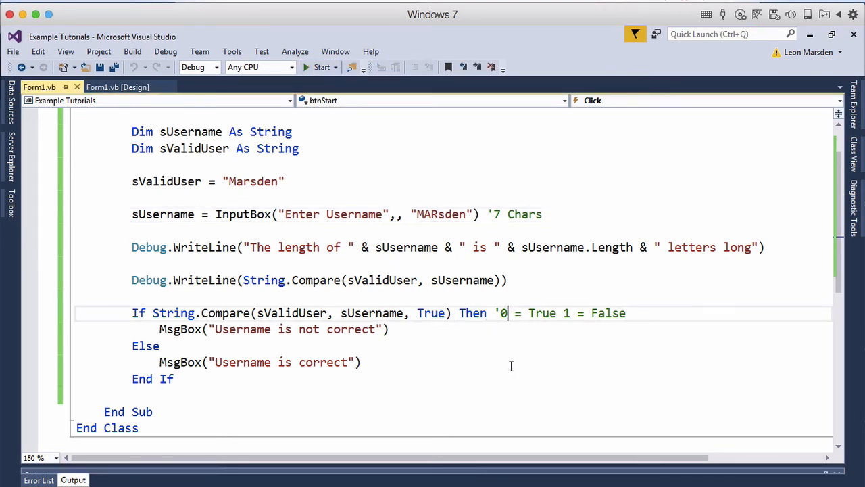
text(, -1)
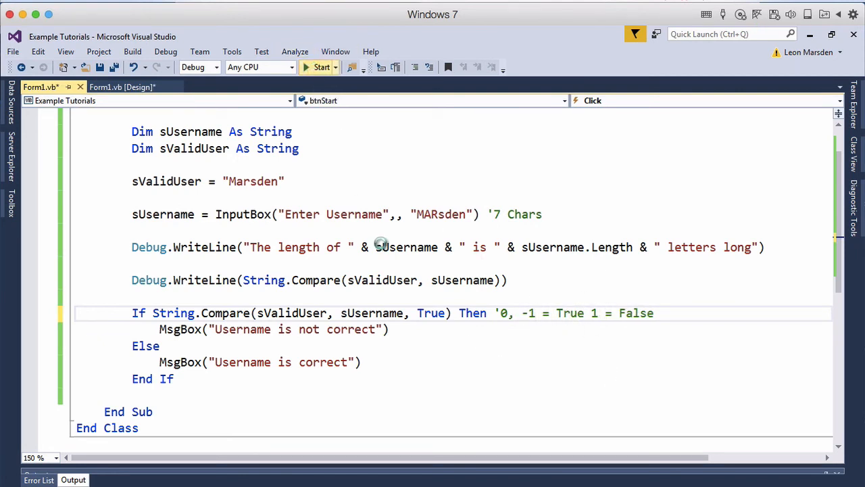
- Run the app, submitting the MARsden default (correct, -1) and then 123 (not correct, 1)
click(321, 67)
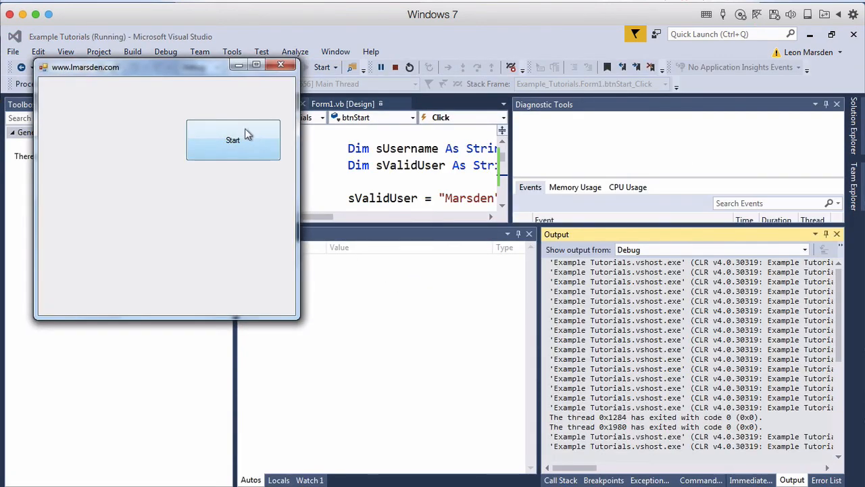
click(232, 140)
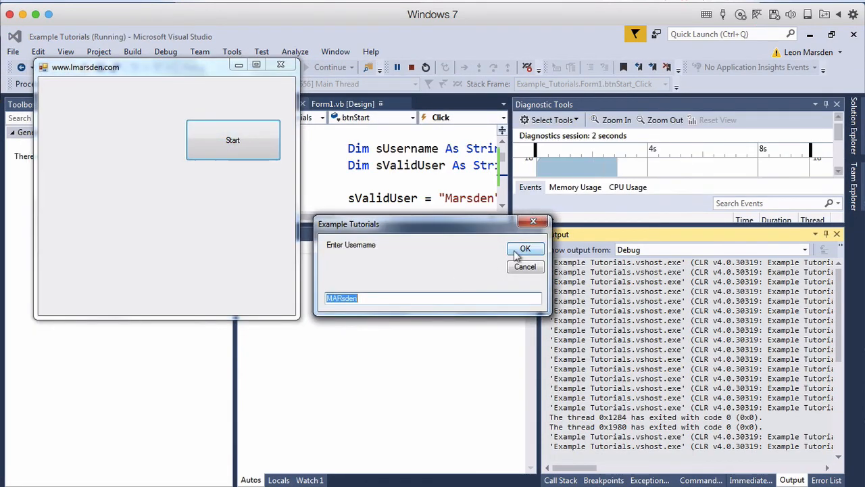
click(525, 248)
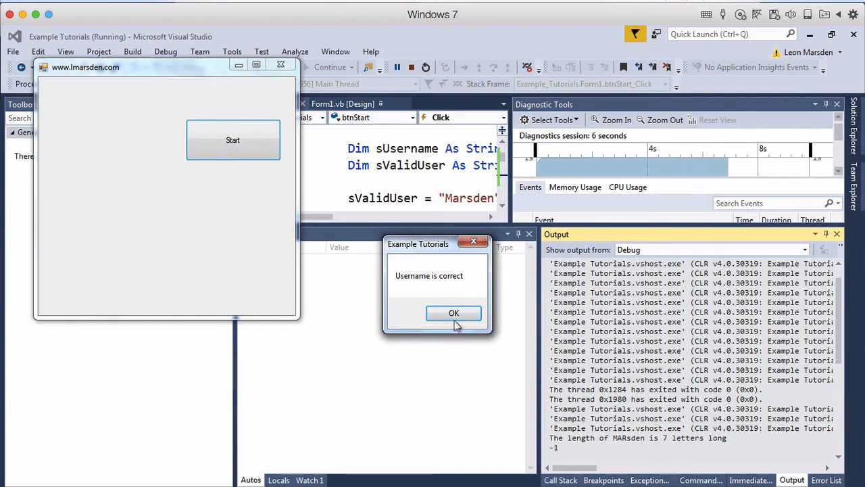
click(454, 313)
text(123)
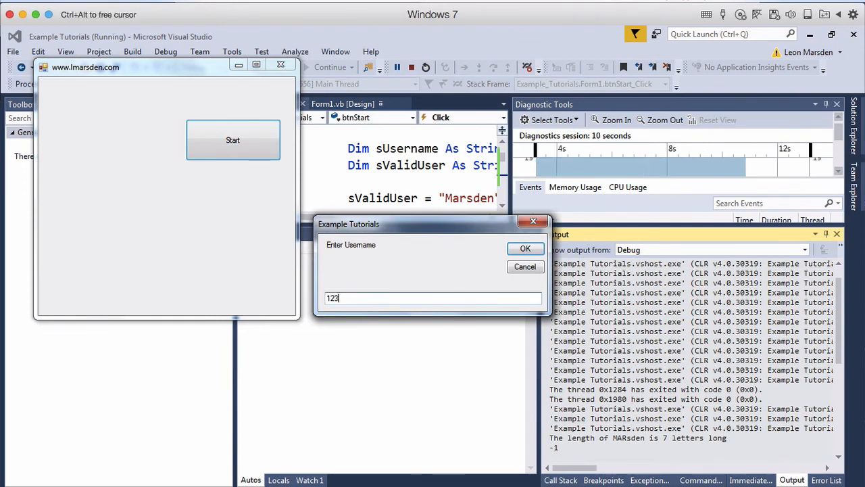
click(525, 249)
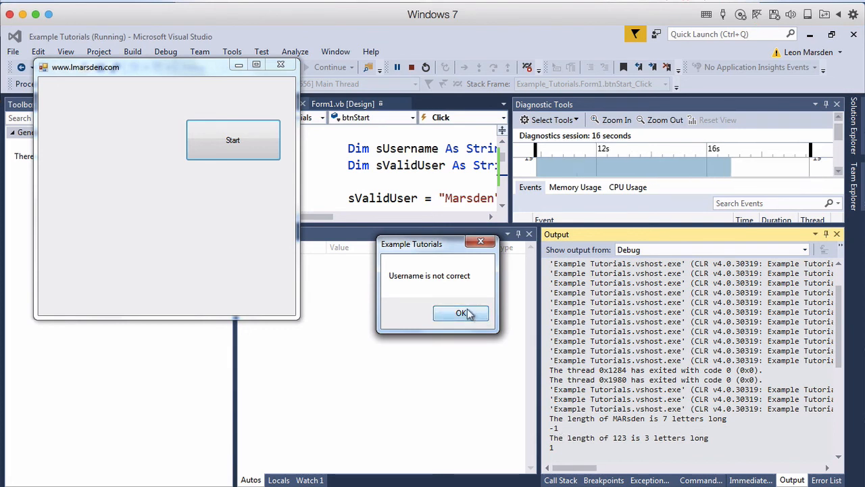
click(461, 313)
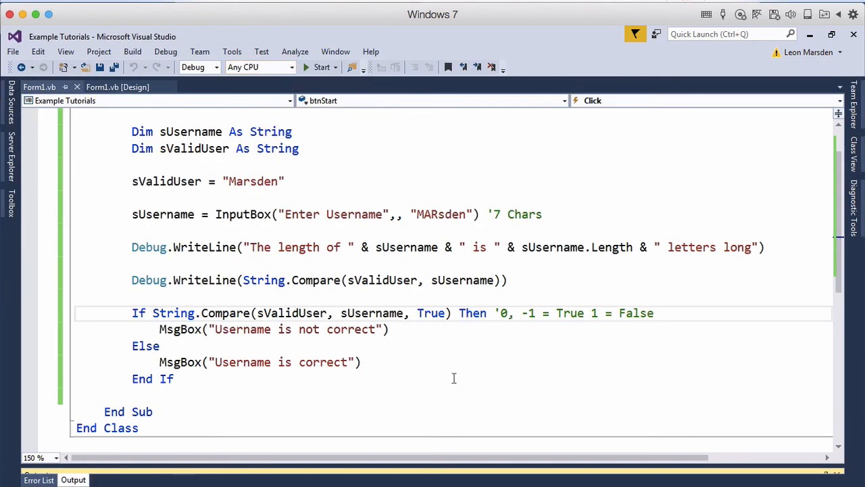
mouse_move(383, 320)
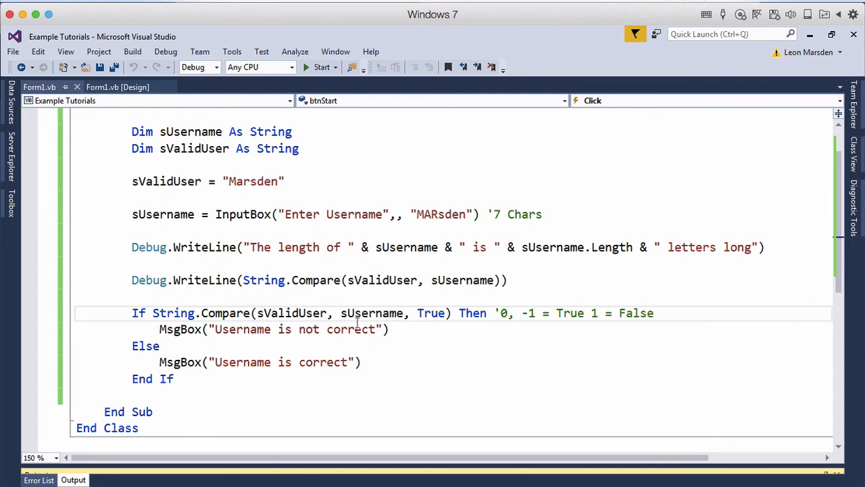
mouse_move(225, 312)
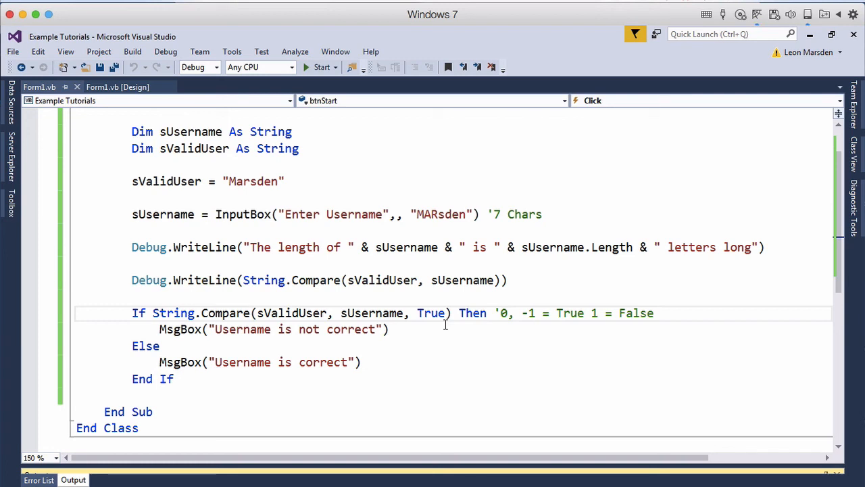
mouse_move(382, 367)
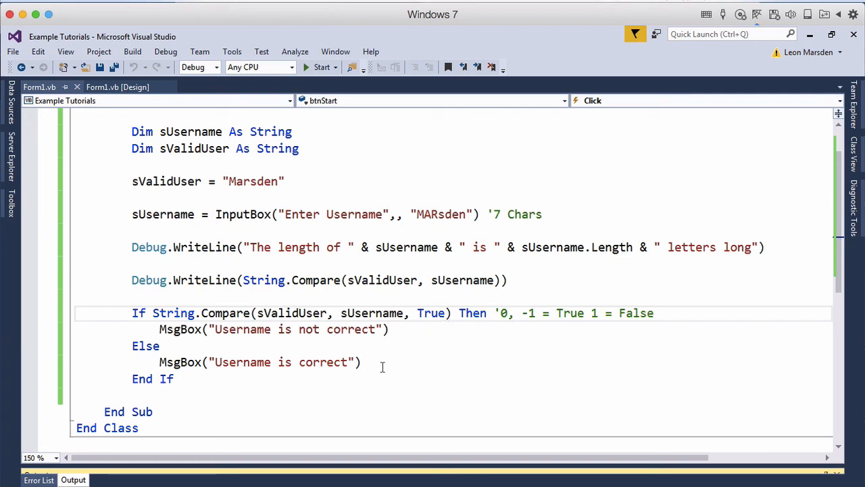